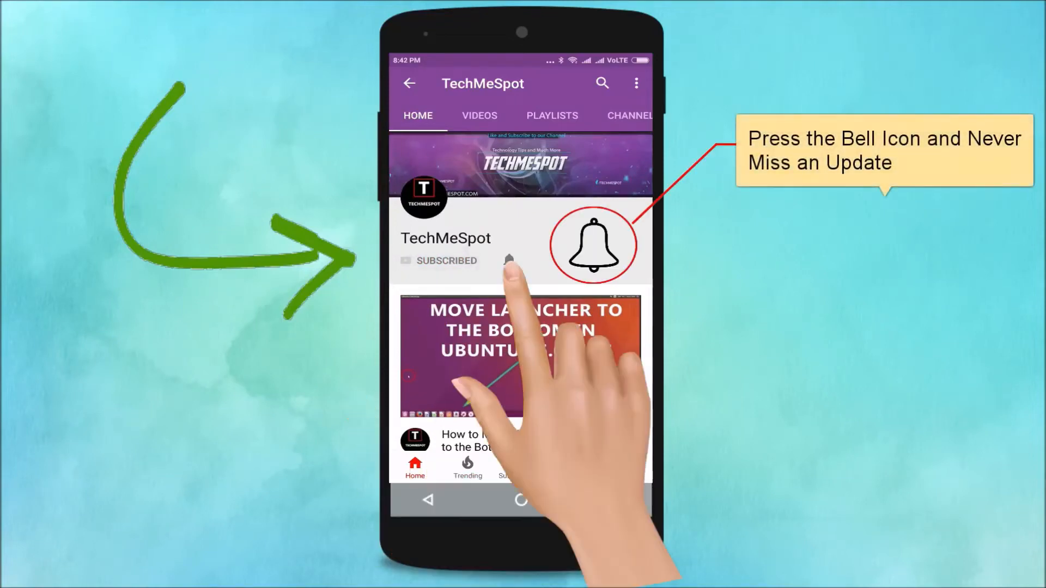
# Dismiss the title note and open a terminal from the desktop's right-click menu.
pyautogui.click(508, 261)
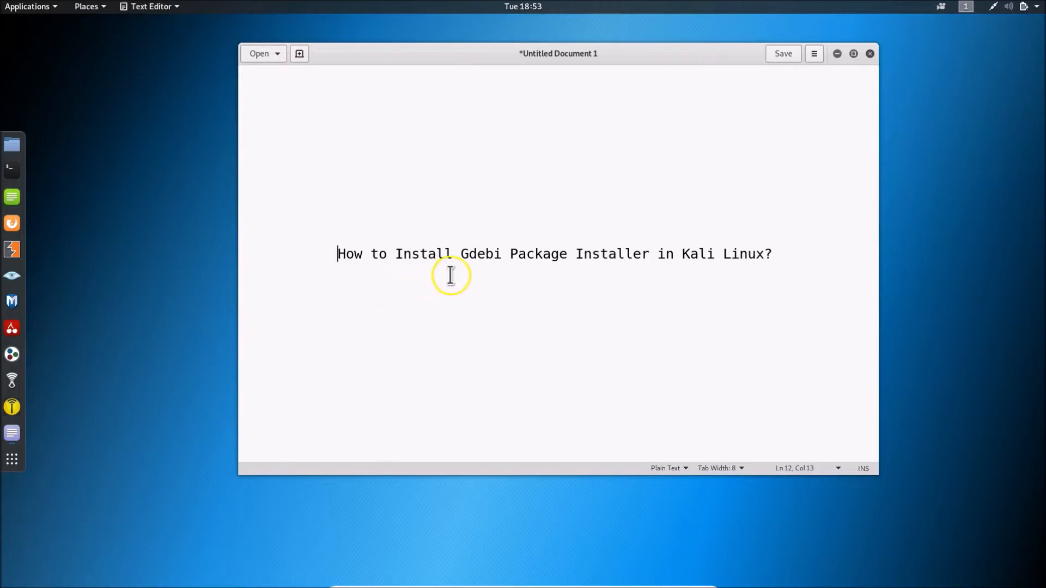
pyautogui.moveTo(717, 270)
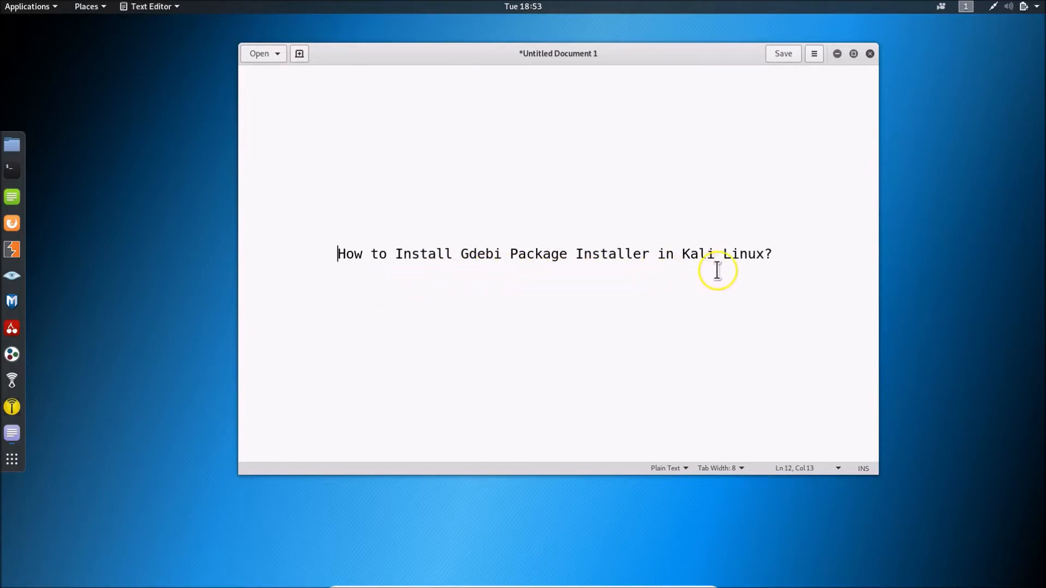
pyautogui.moveTo(837, 53)
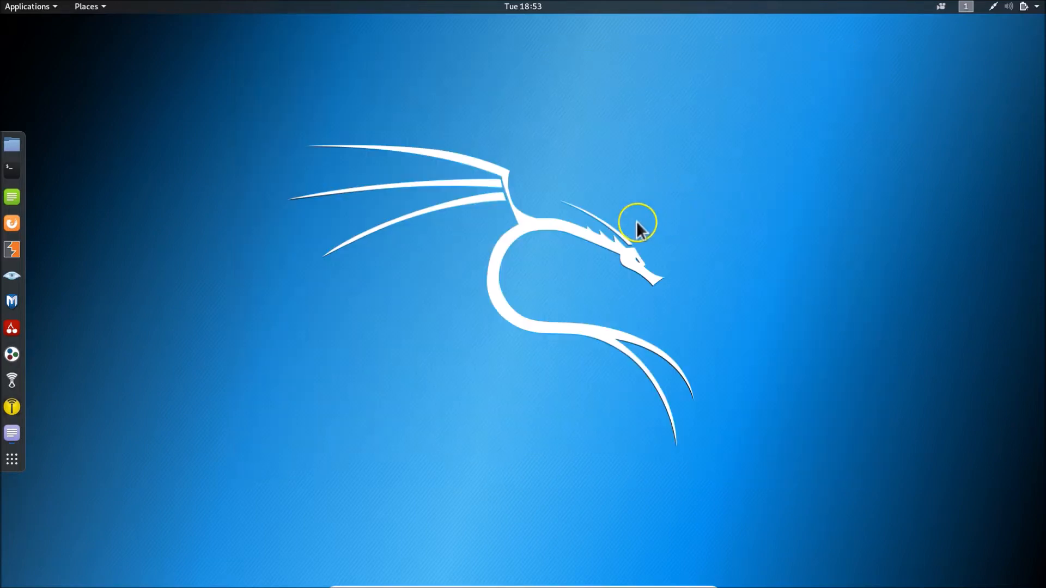
pyautogui.rightClick(455, 270)
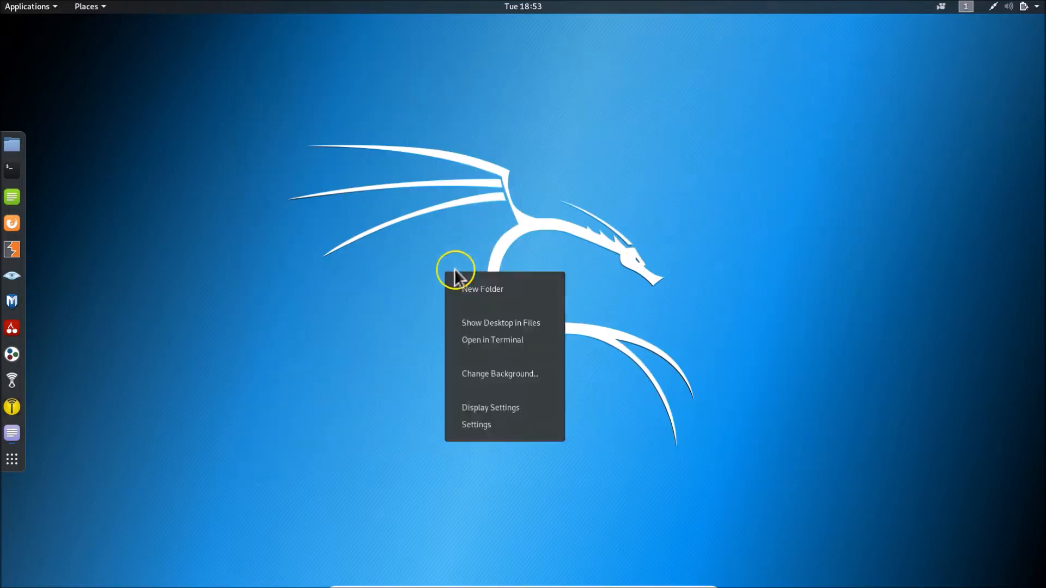
pyautogui.moveTo(497, 346)
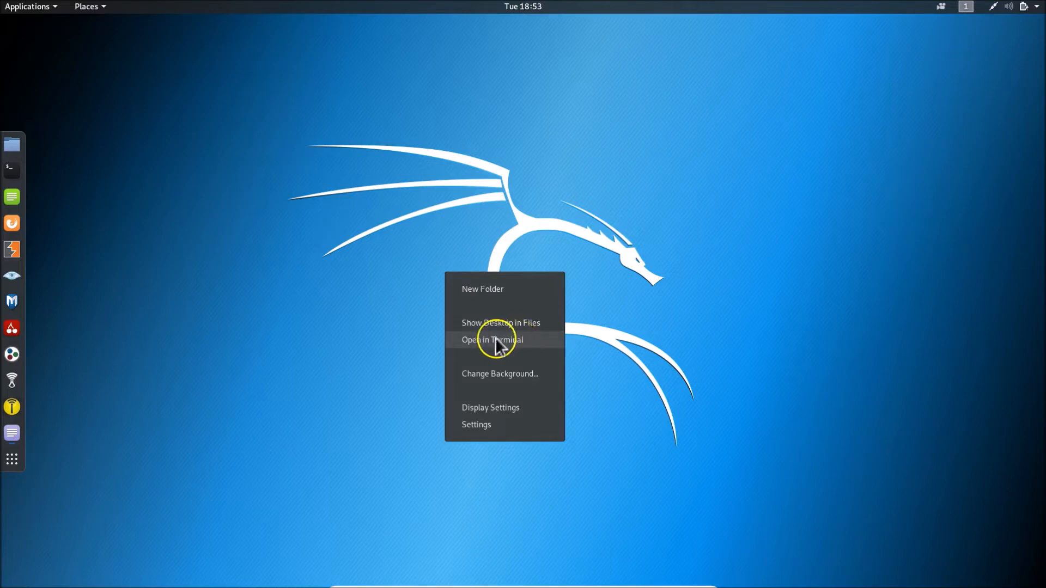
pyautogui.click(491, 339)
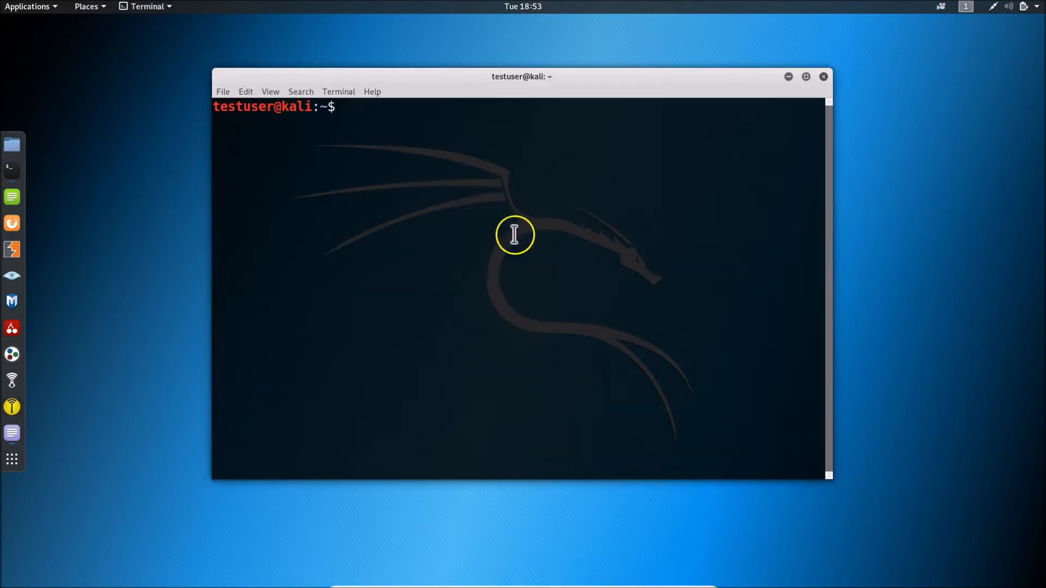
pyautogui.moveTo(464, 309)
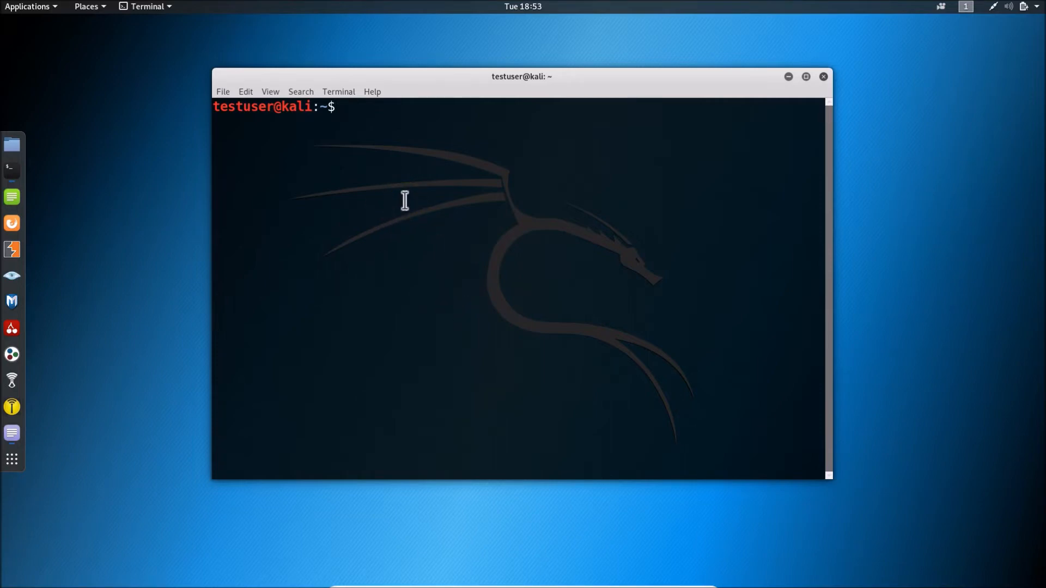
# Run sudo apt update with the administrator password, reporting 64 upgradable packages.
pyautogui.write('sudo ap')
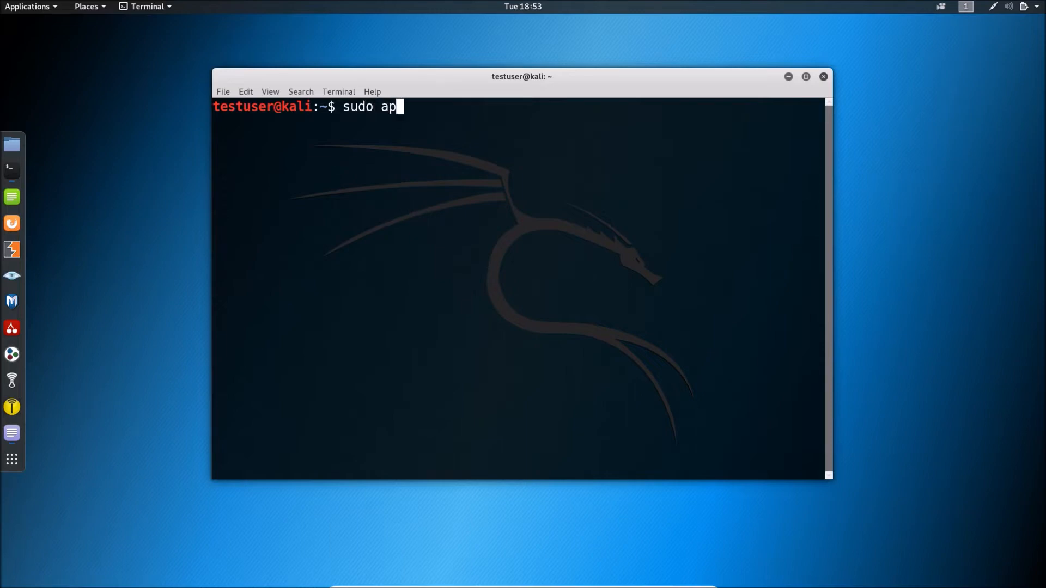
pyautogui.write('t update')
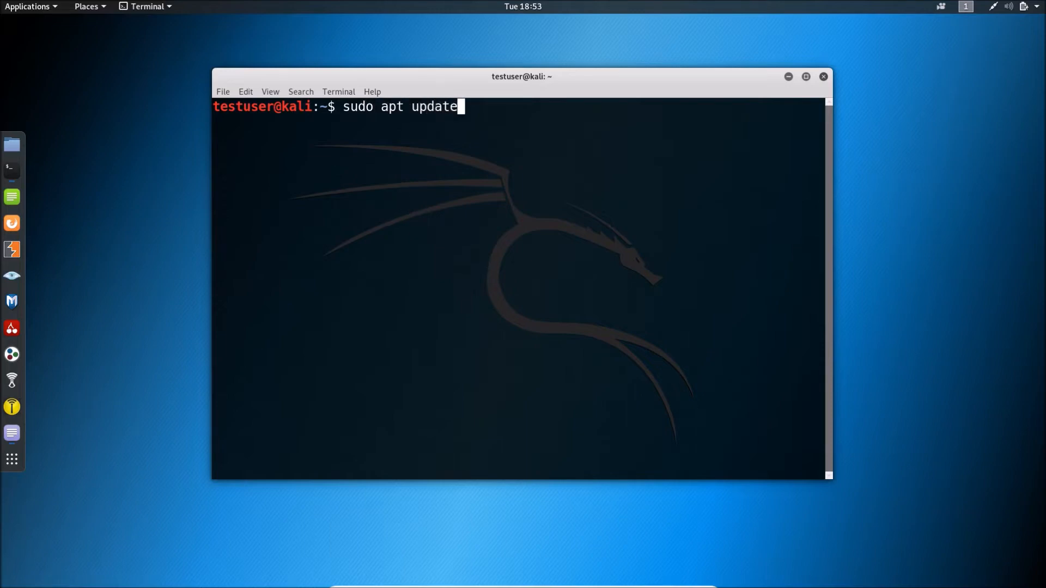
pyautogui.moveTo(360, 124)
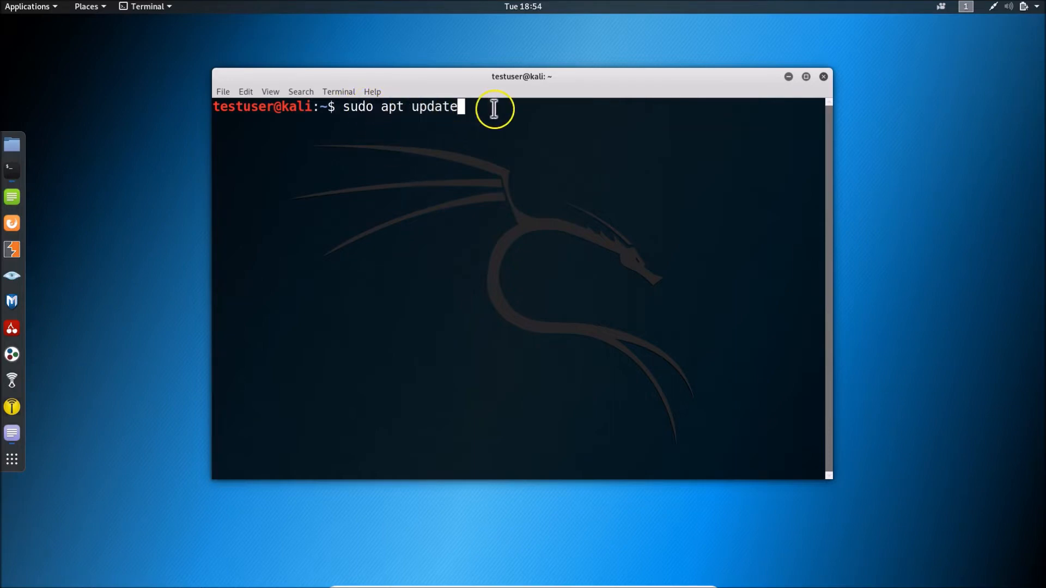
pyautogui.moveTo(617, 212)
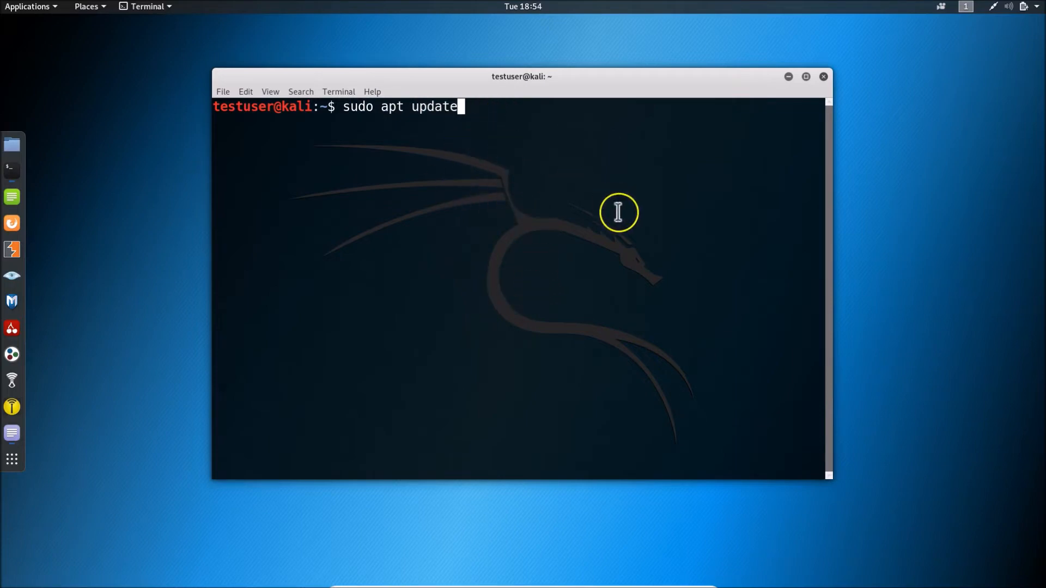
pyautogui.press('Return')
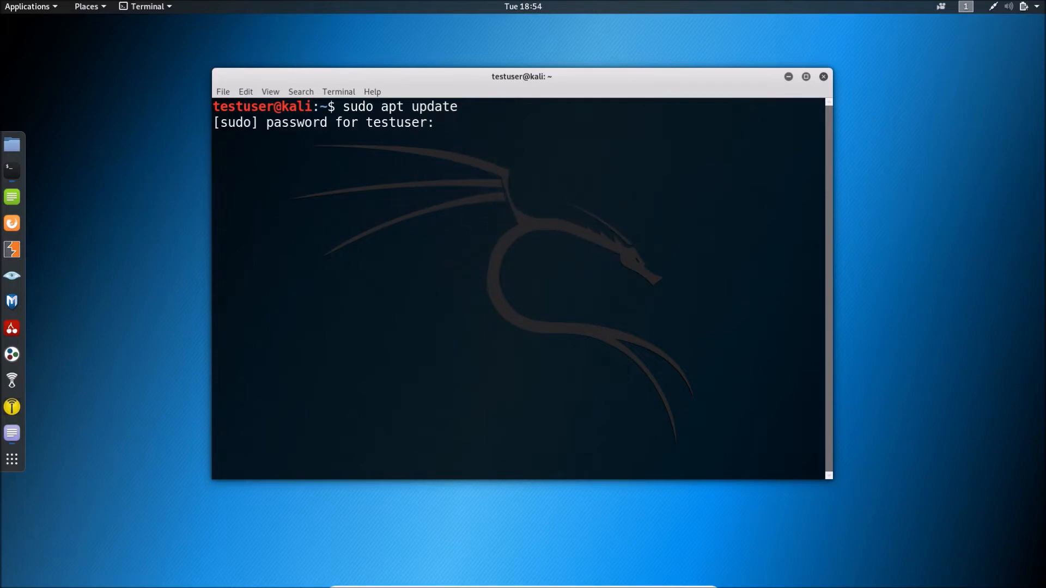
pyautogui.press('Return')
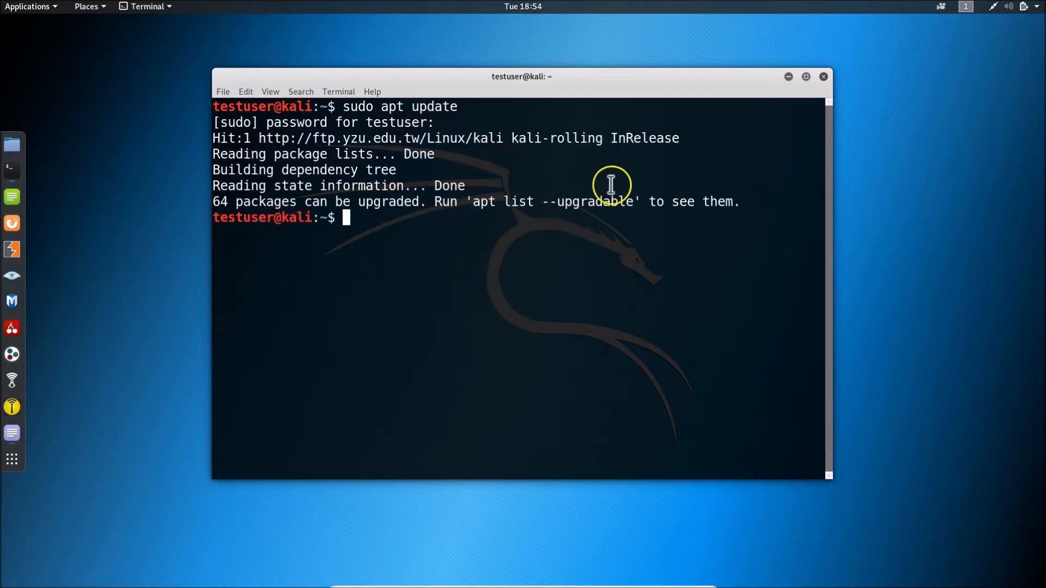
pyautogui.moveTo(500, 310)
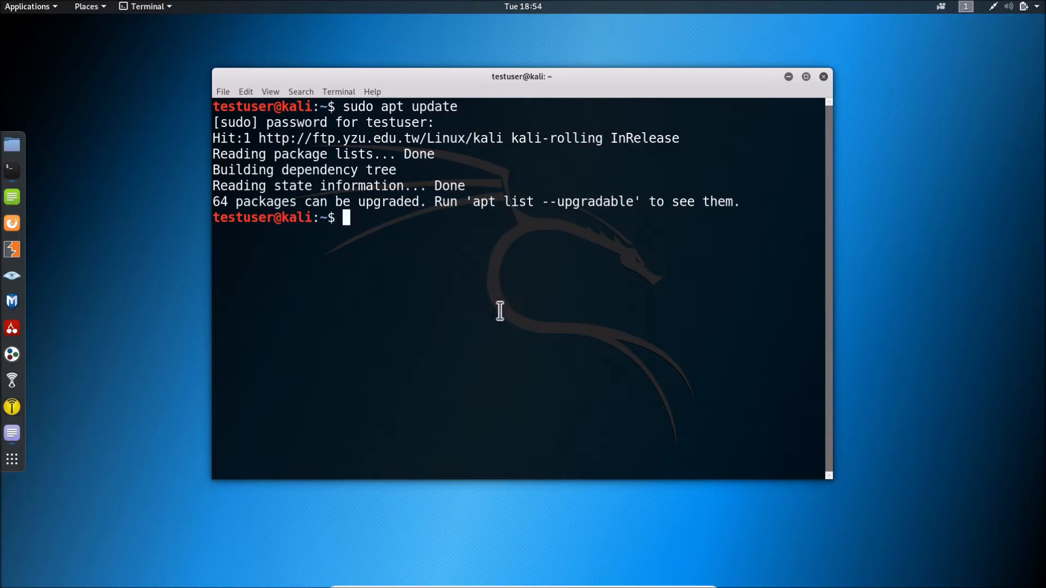
# Run sudo apt install gdebi, which lists 35 new packages to install.
pyautogui.write('su')
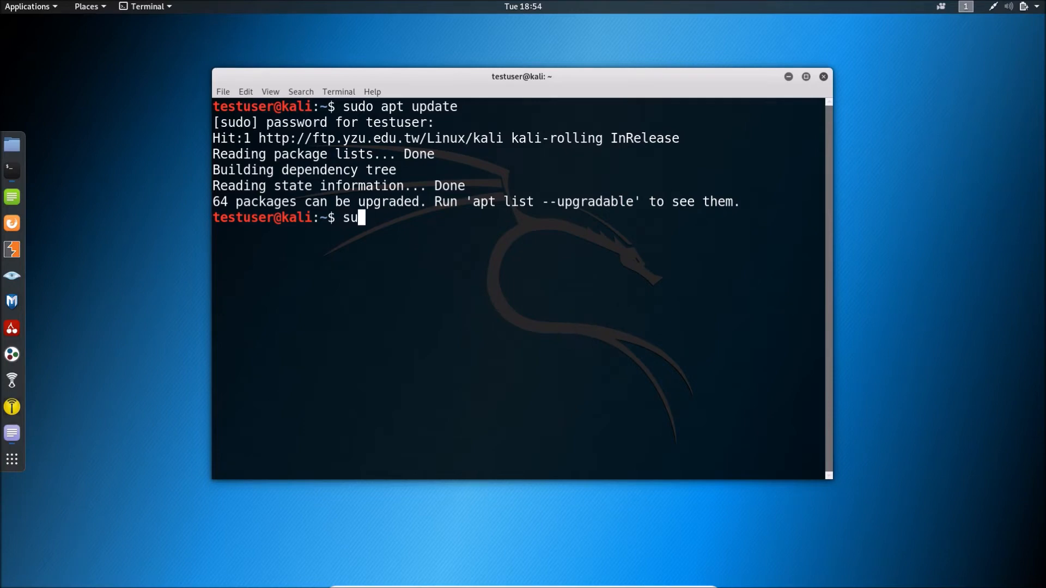
pyautogui.write('do apt ins')
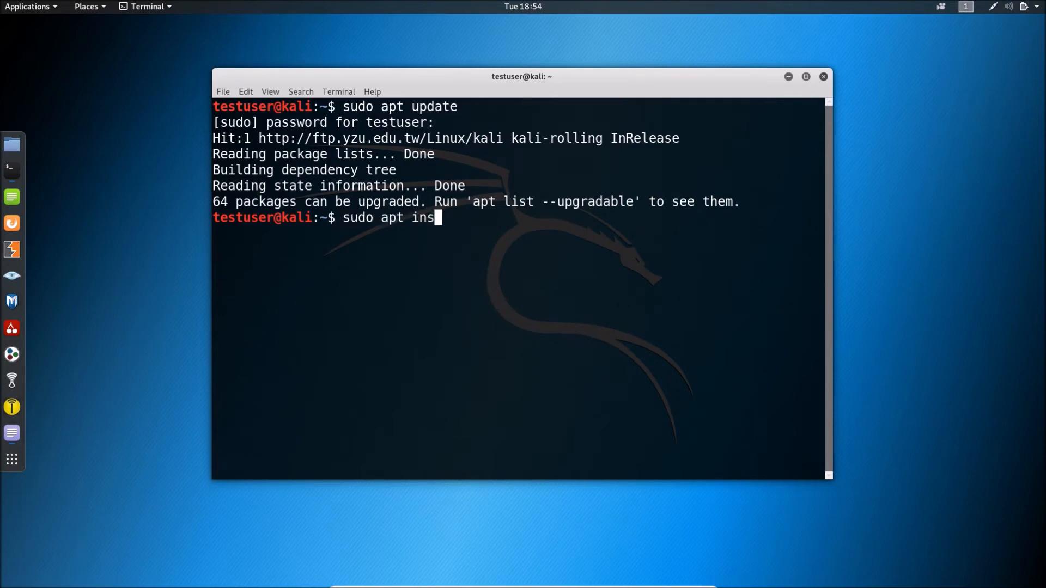
pyautogui.write('tall gdeb')
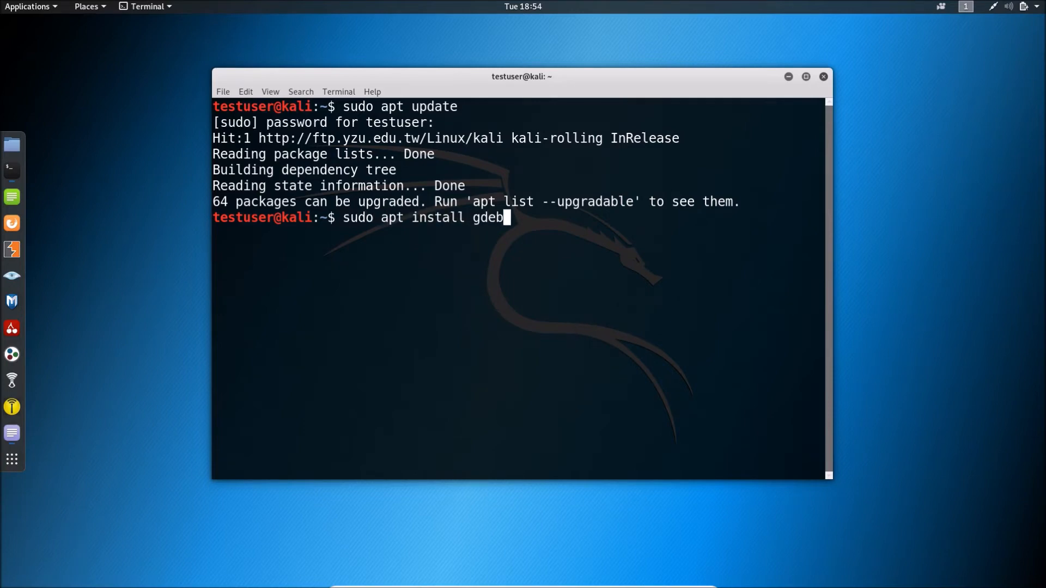
pyautogui.write('i')
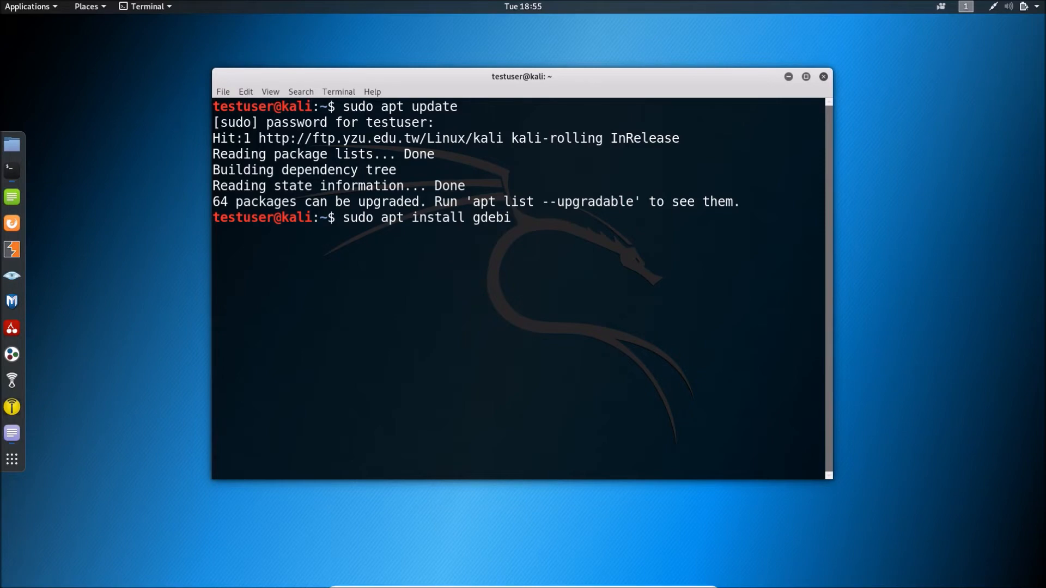
pyautogui.press('Return')
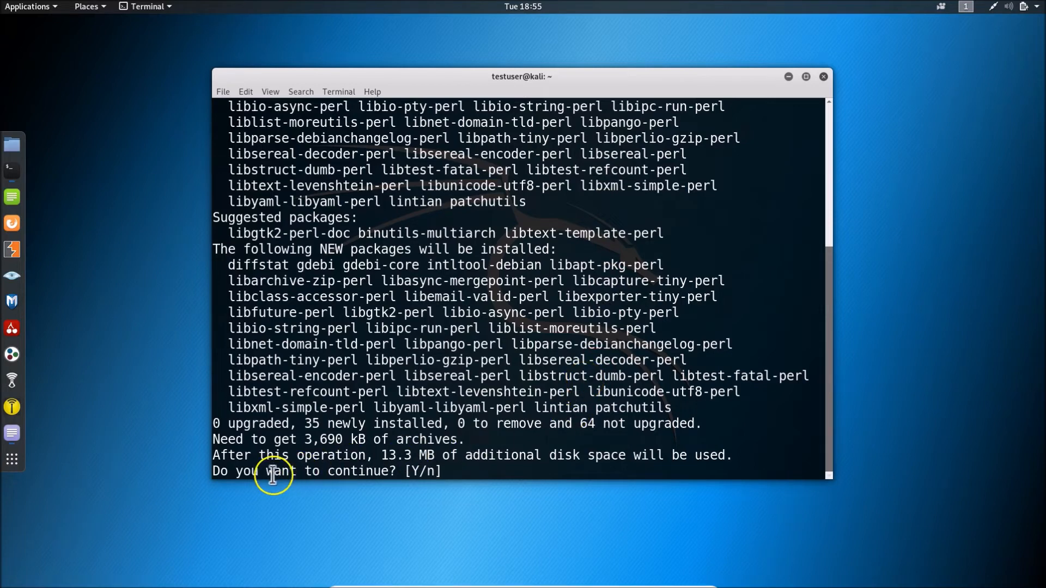
pyautogui.moveTo(371, 479)
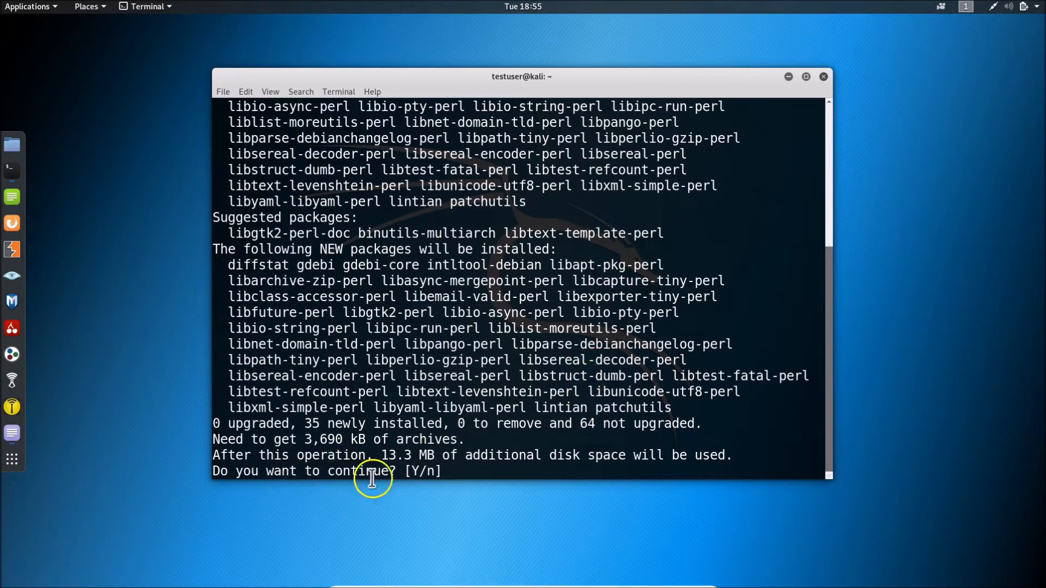
pyautogui.moveTo(493, 420)
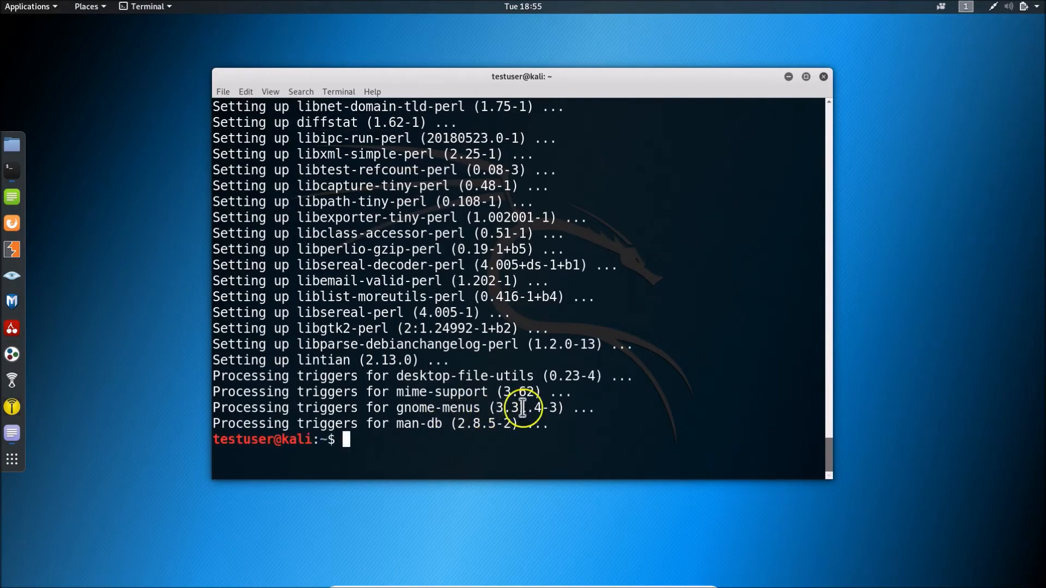
pyautogui.moveTo(639, 412)
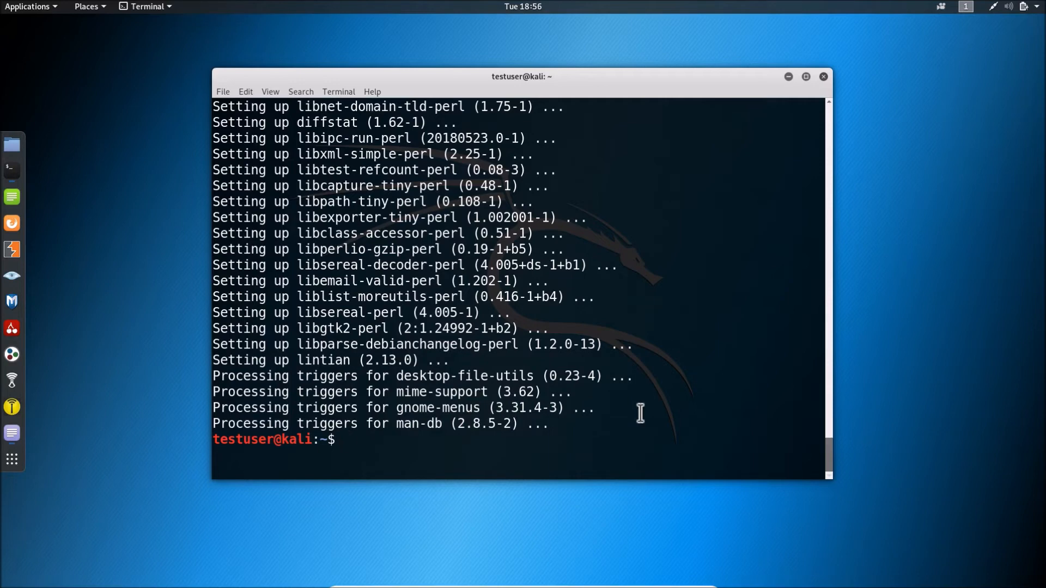
# Run gdebi --version, which reports version 0.9.5.7+nmu3.
pyautogui.write('gdev')
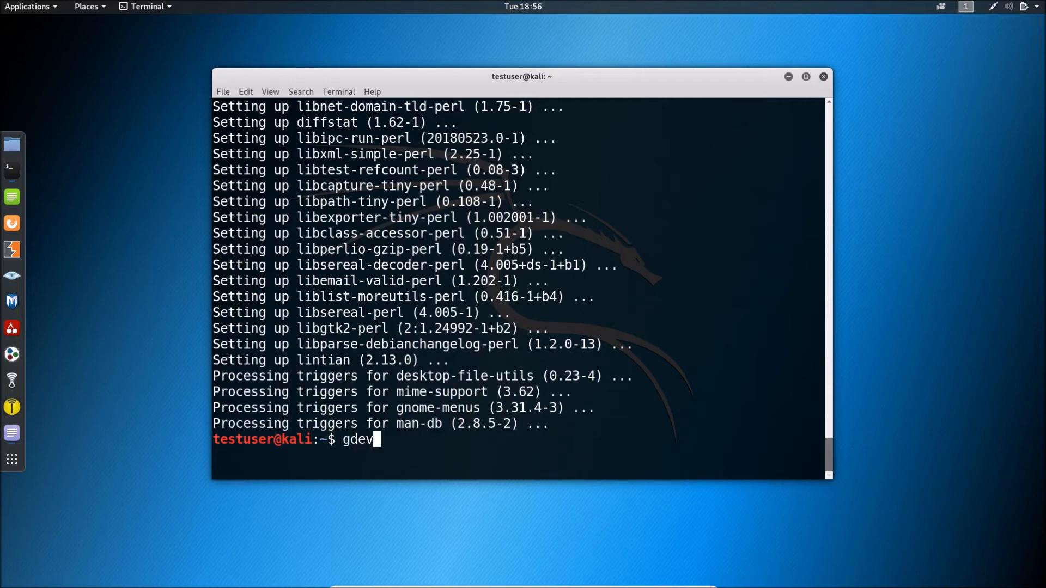
pyautogui.write('bi')
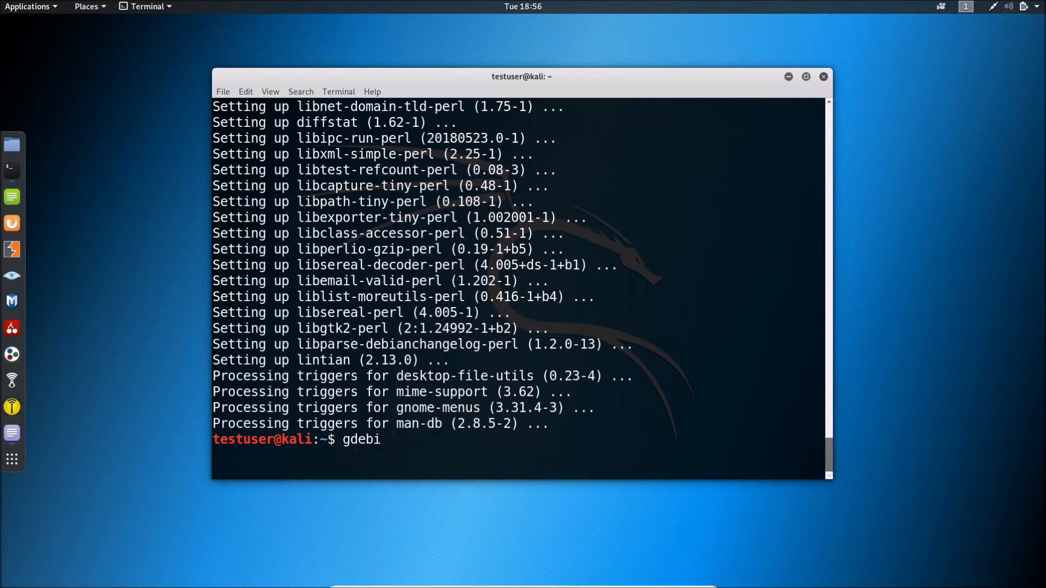
pyautogui.write('--version')
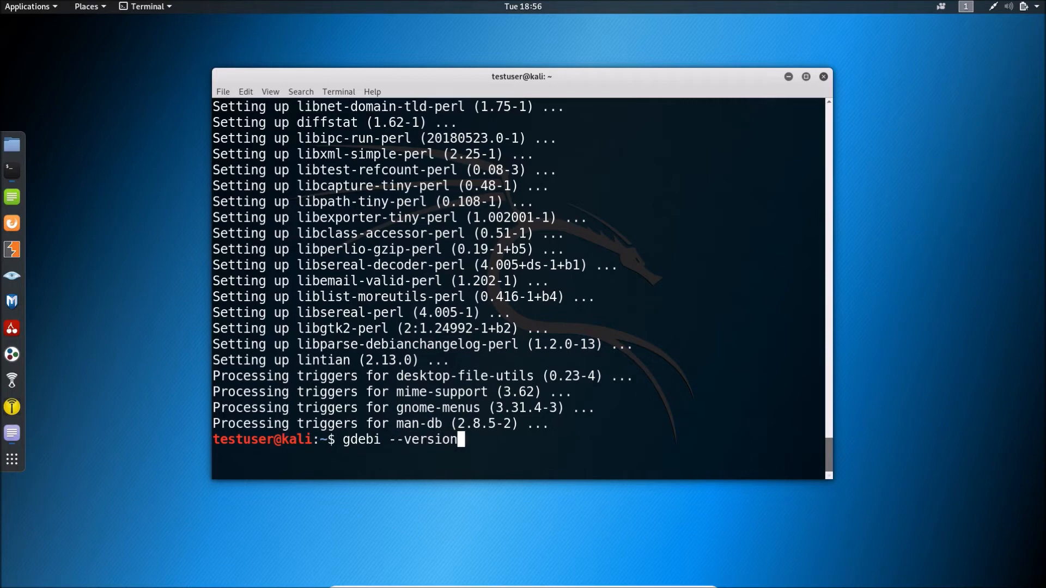
pyautogui.press('Return')
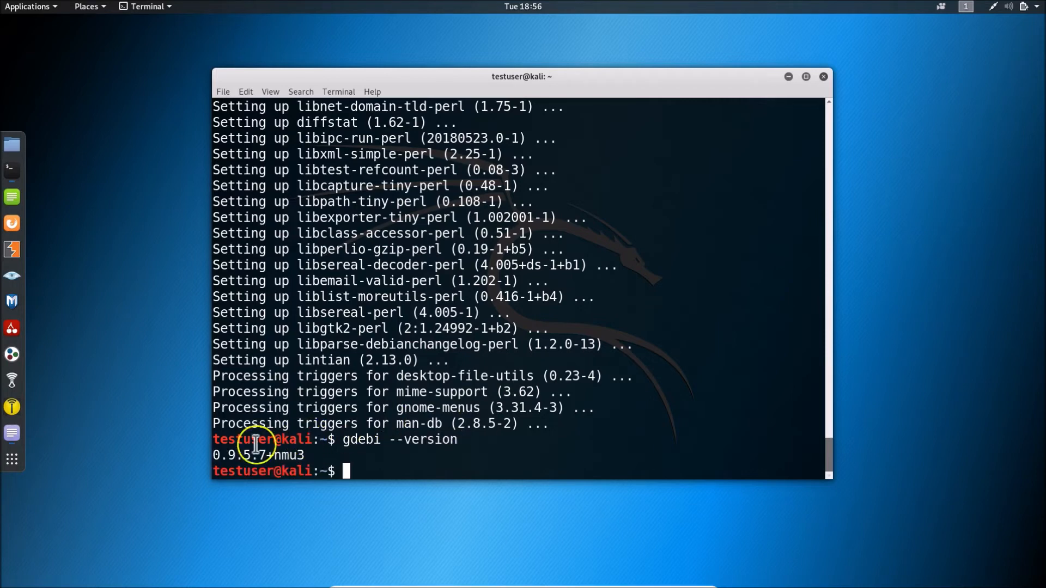
pyautogui.moveTo(592, 436)
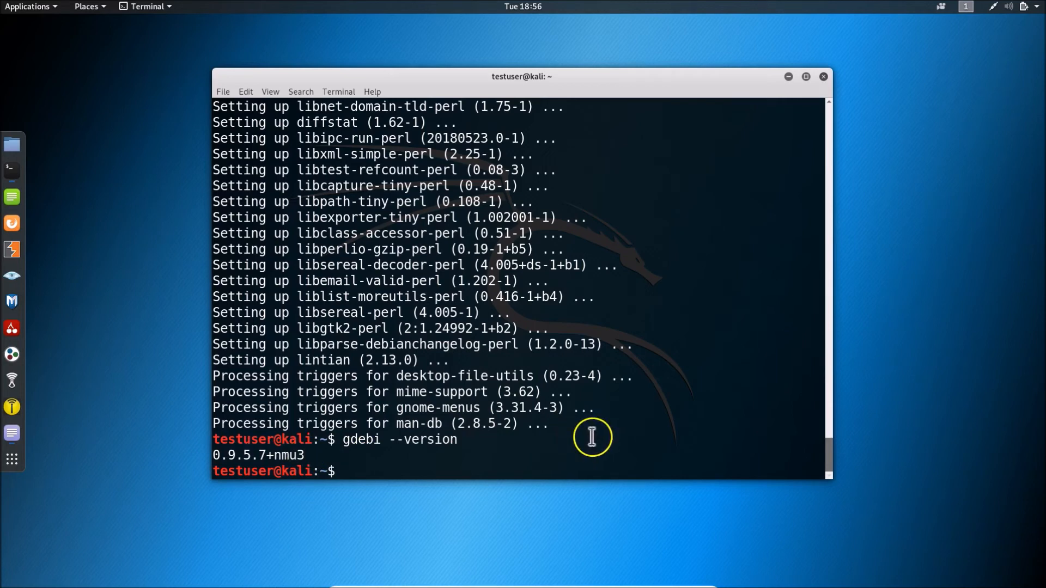
pyautogui.moveTo(816, 113)
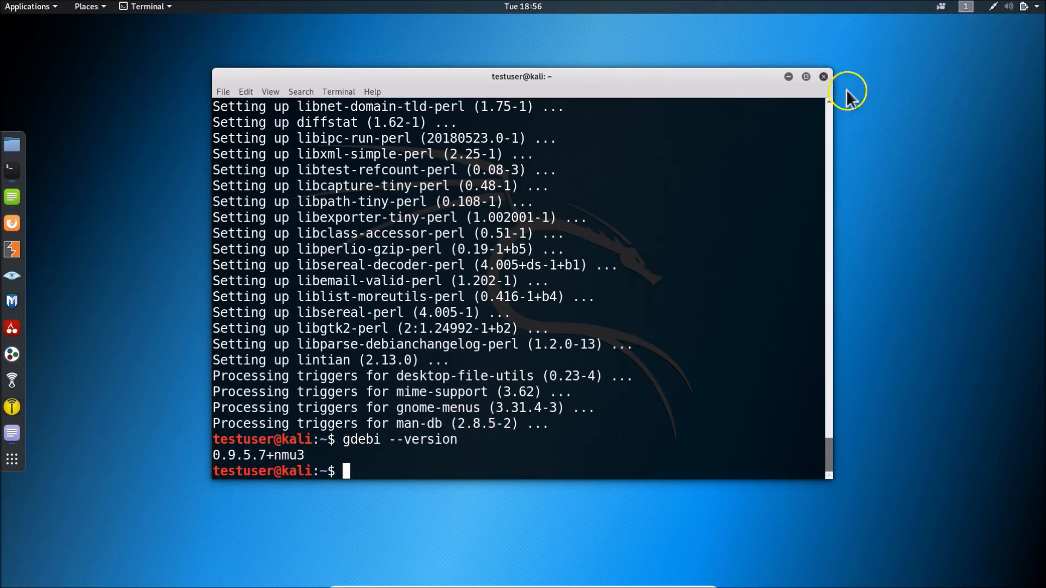
# Close the terminal and search the application overview for 'gdebi'.
pyautogui.click(823, 76)
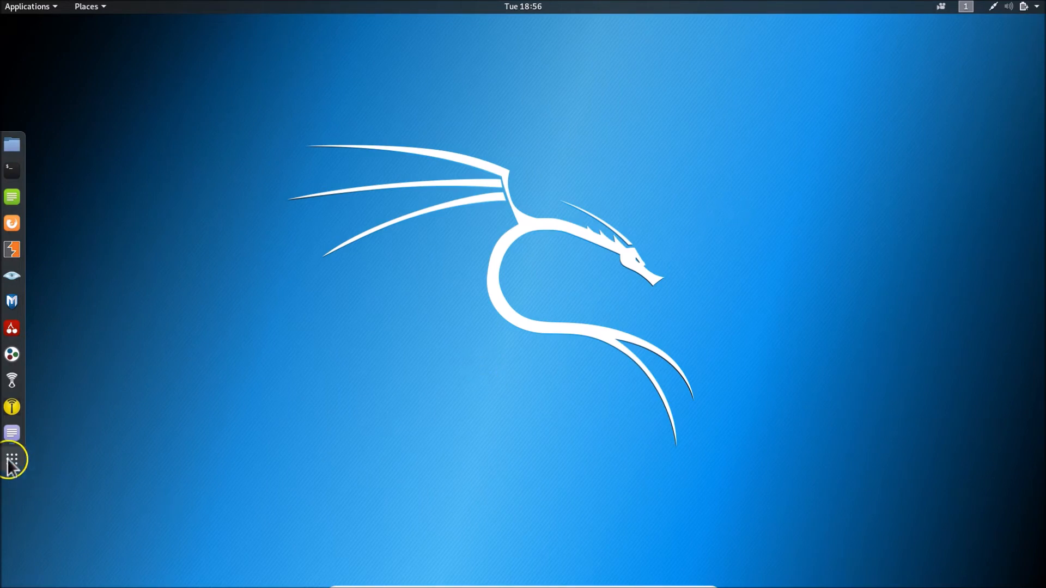
pyautogui.moveTo(11, 460)
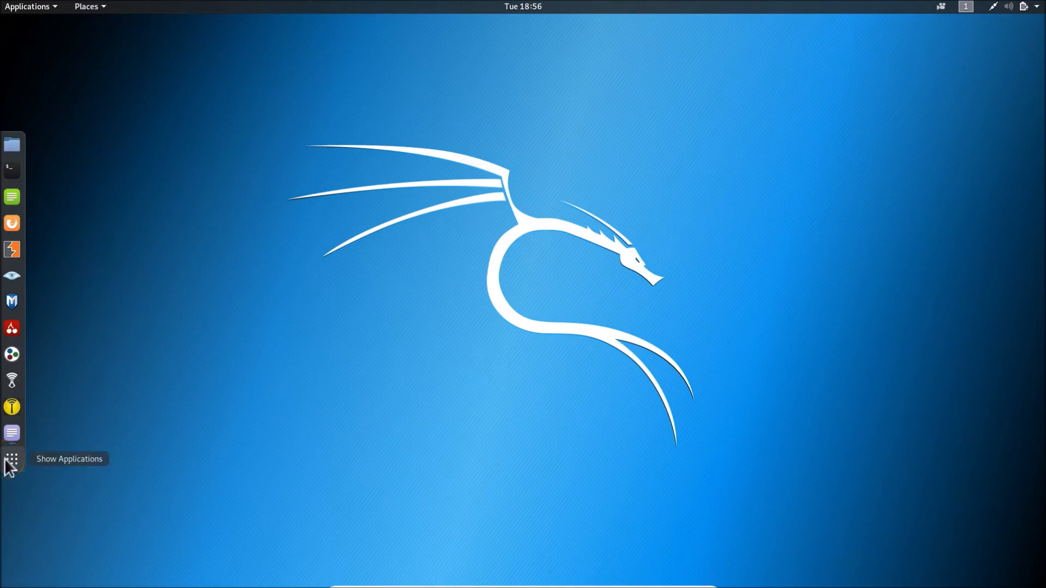
pyautogui.moveTo(207, 464)
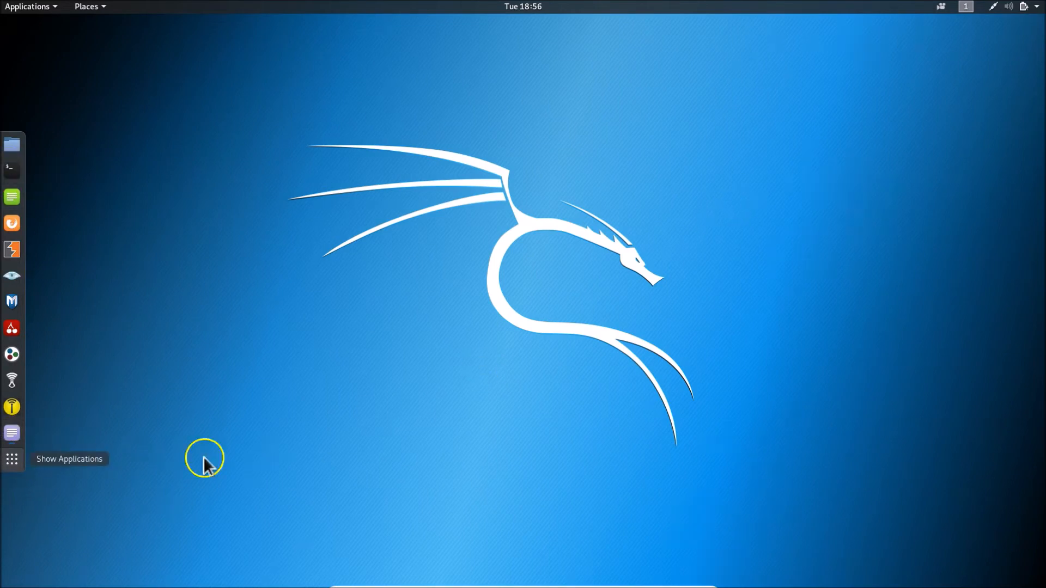
pyautogui.click(12, 459)
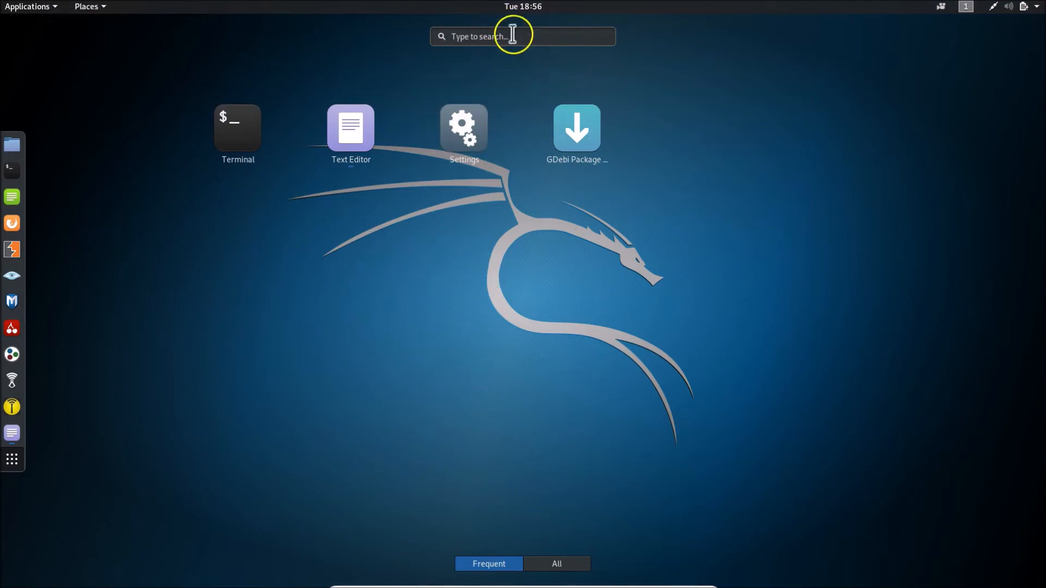
pyautogui.write('gd')
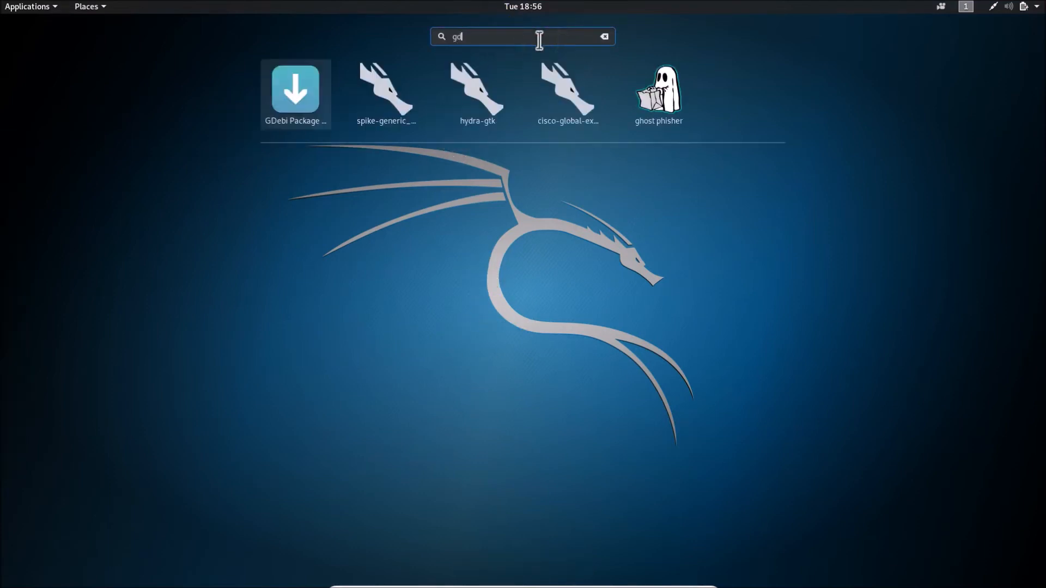
pyautogui.write('ebi')
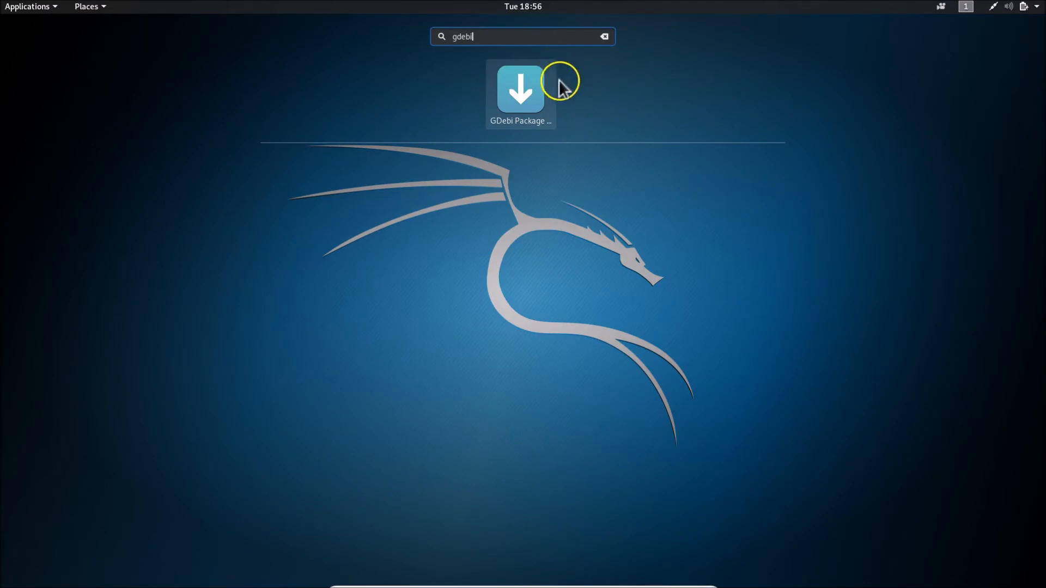
pyautogui.moveTo(534, 100)
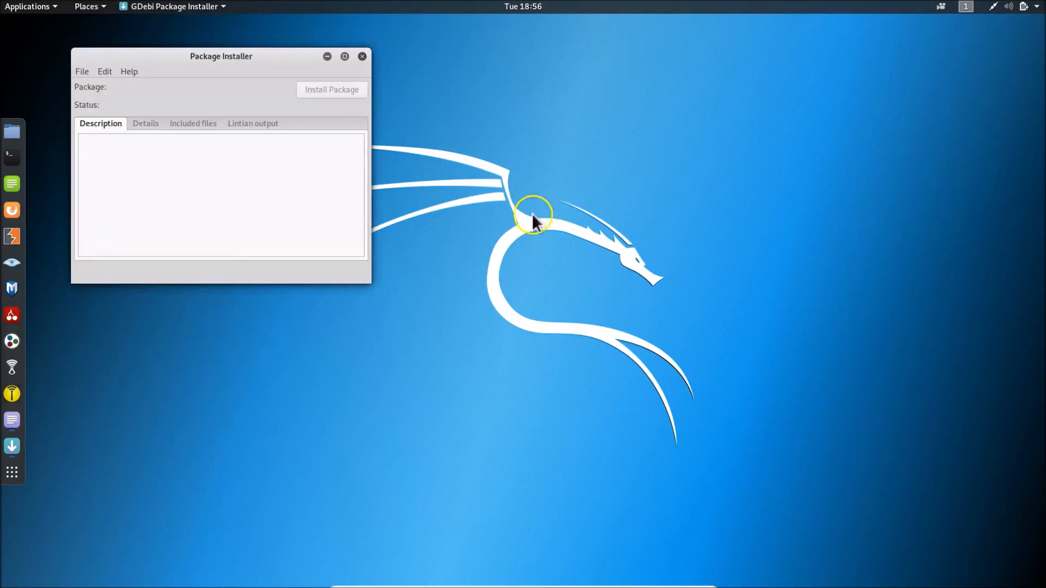
# Drag the empty GDebi Package Installer window toward the screen centre.
pyautogui.moveTo(220, 57); pyautogui.dragTo(421, 120)
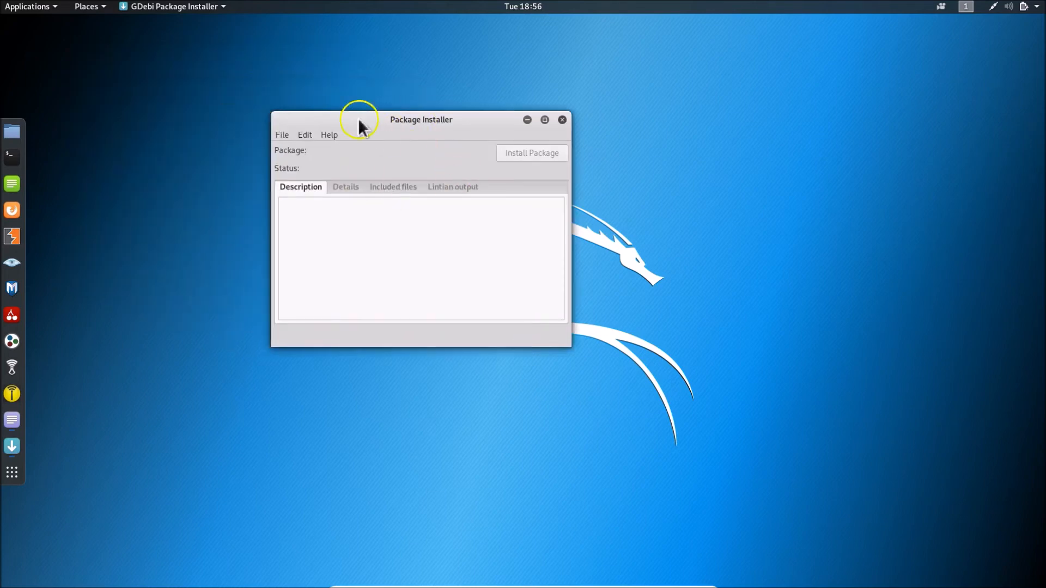
pyautogui.moveTo(327, 240)
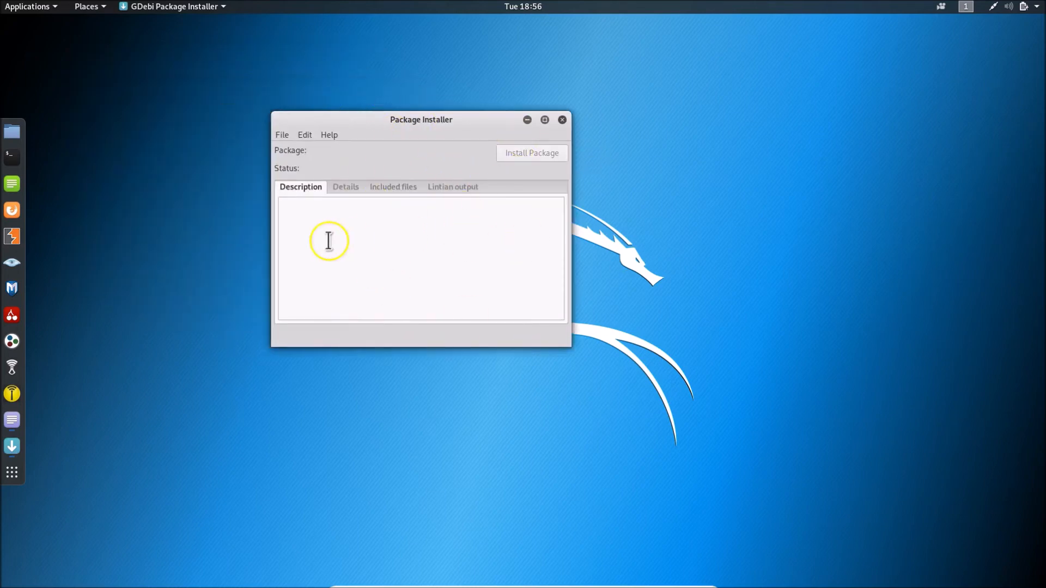
pyautogui.moveTo(12, 422)
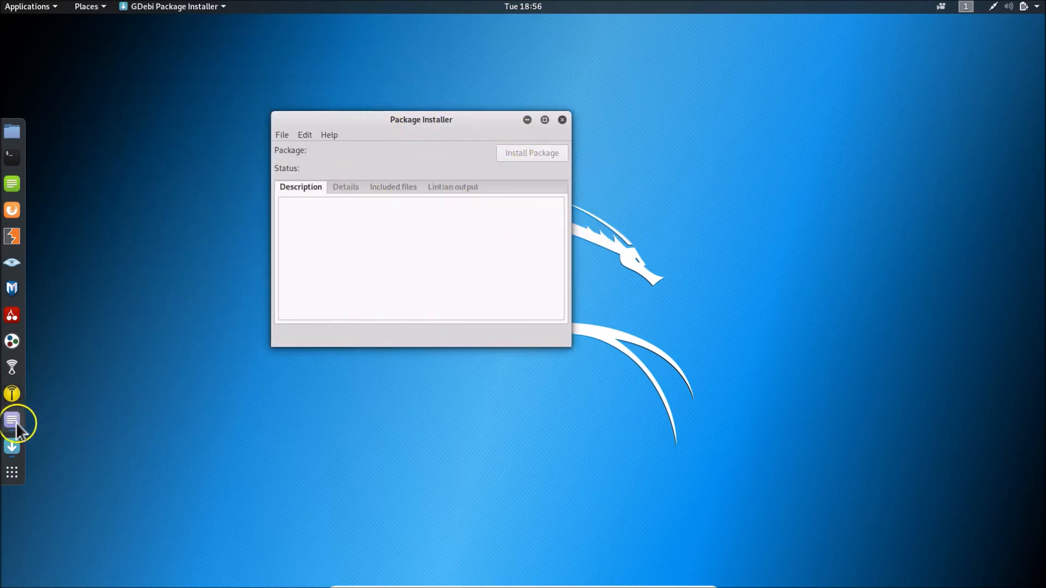